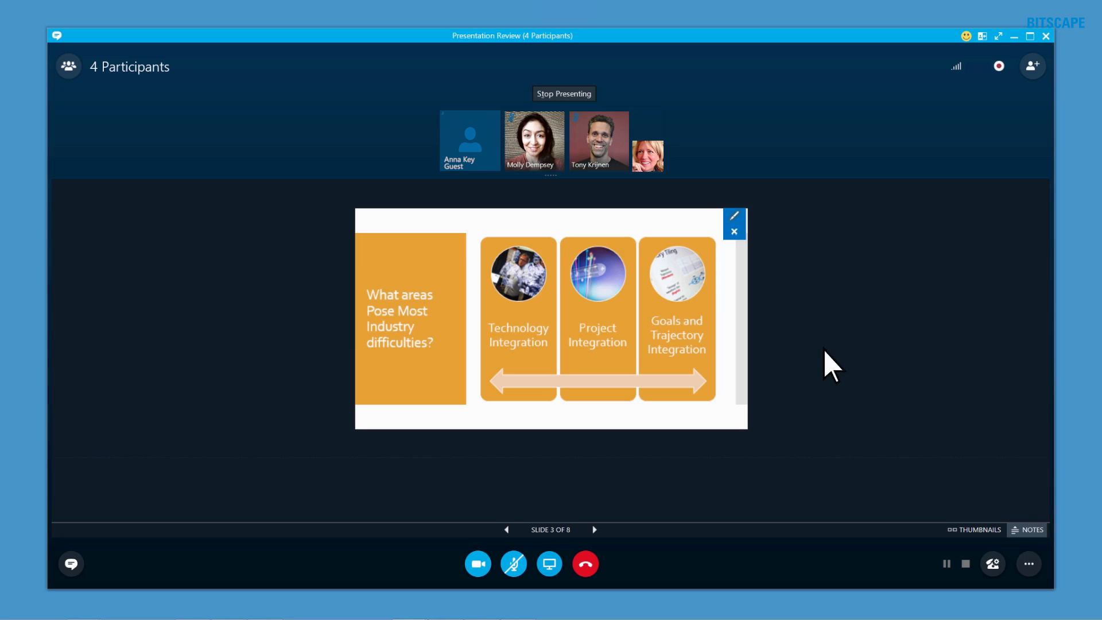
# Step: Stop the recording and publish the Presentation Review recording to OneDrive for Business Archives
pyautogui.click(1027, 563)
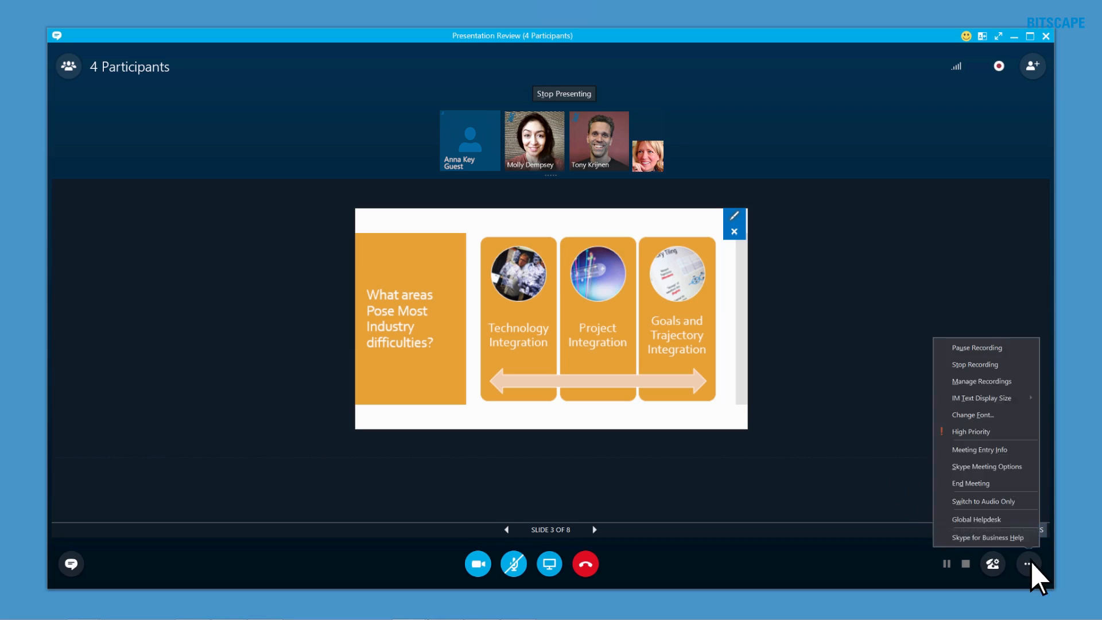
pyautogui.click(974, 364)
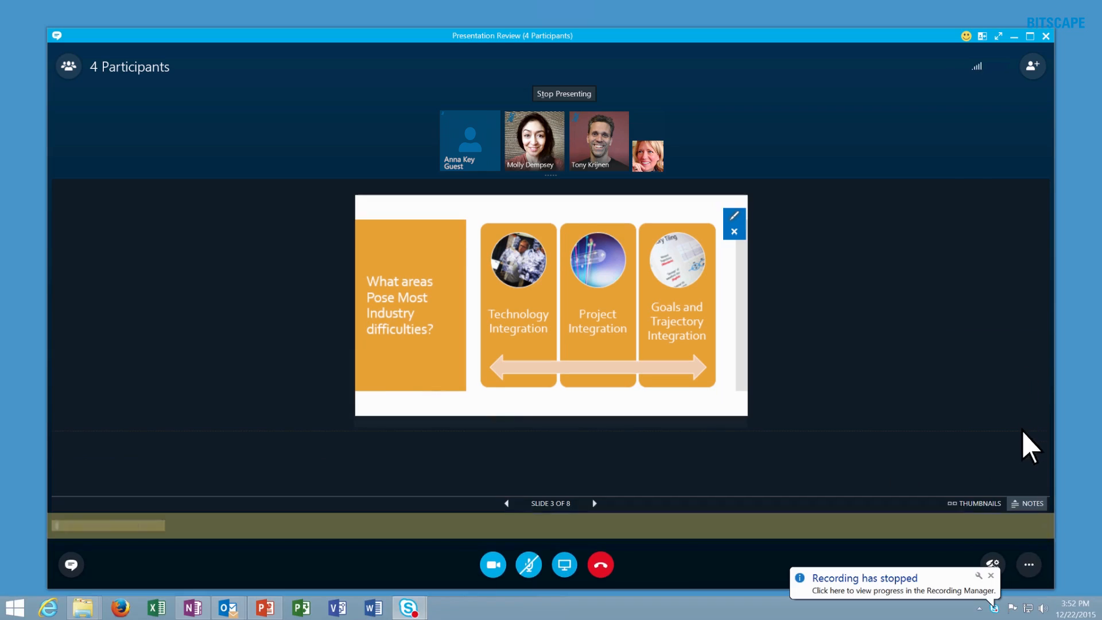
pyautogui.click(1027, 564)
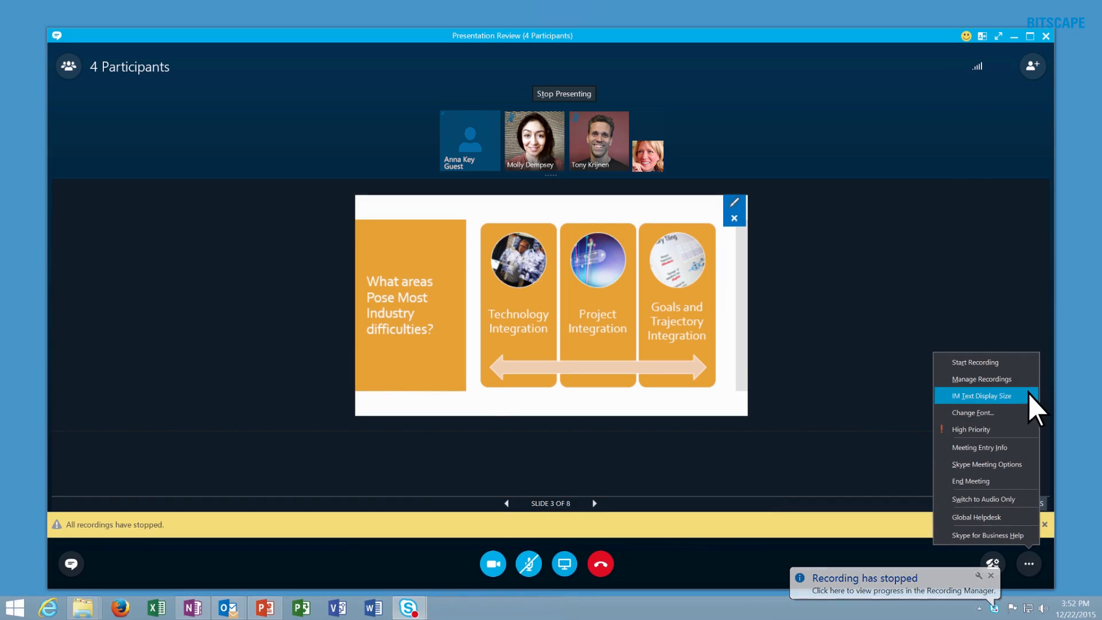
pyautogui.click(982, 379)
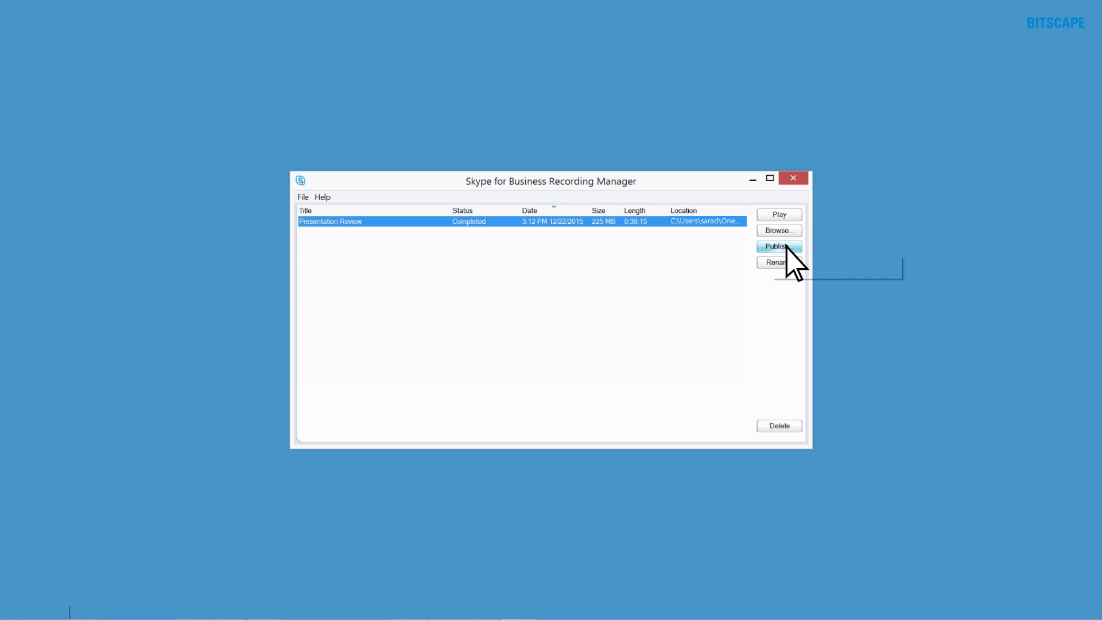
pyautogui.click(779, 246)
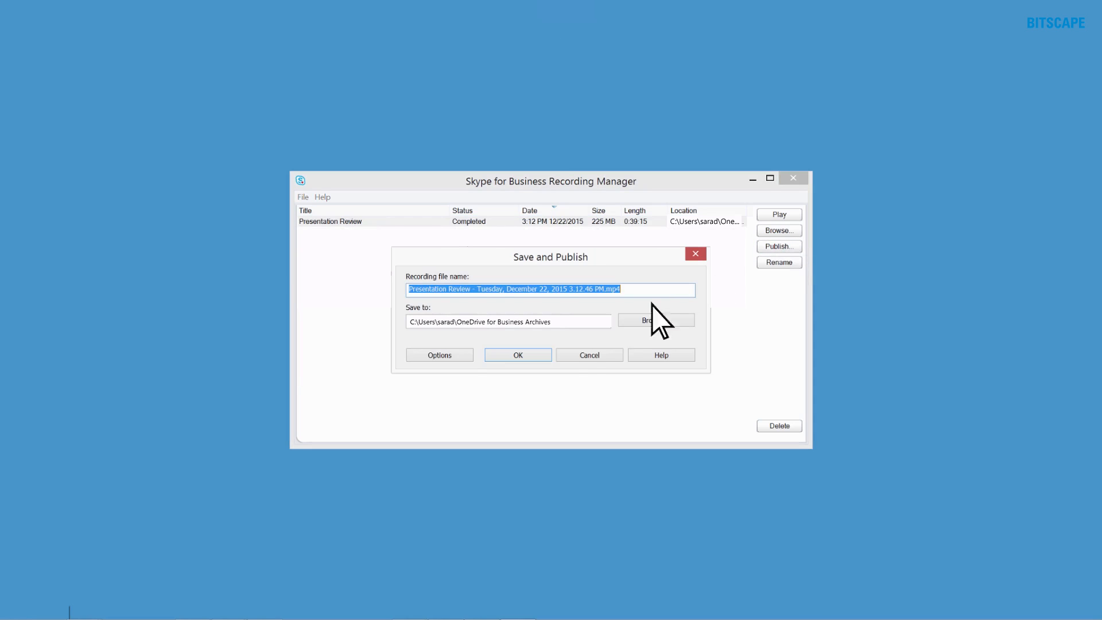
pyautogui.click(517, 354)
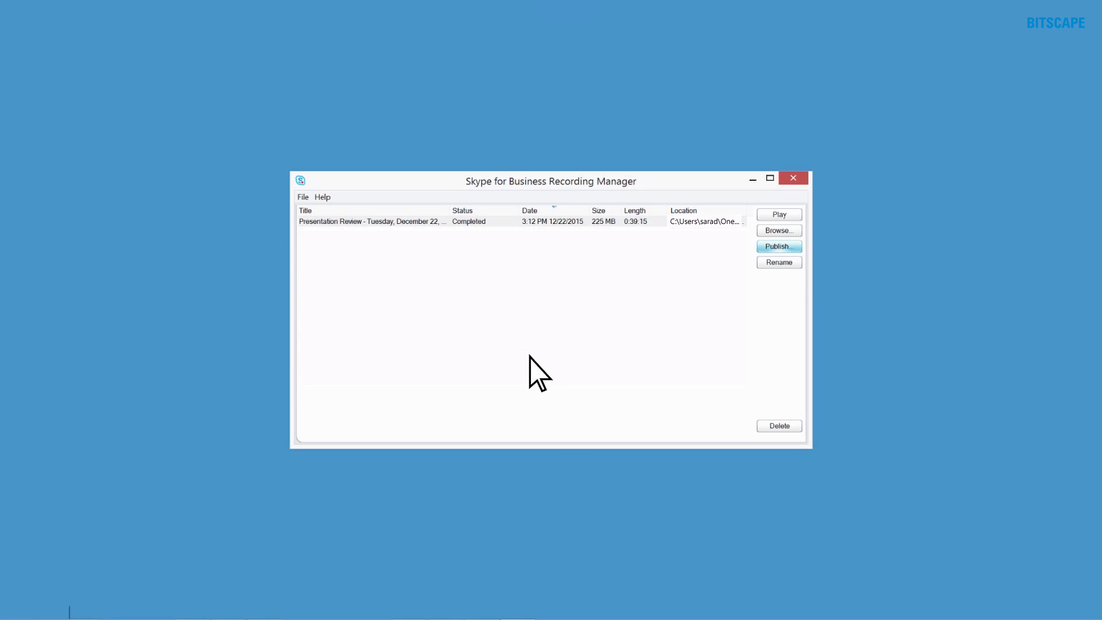
pyautogui.click(792, 177)
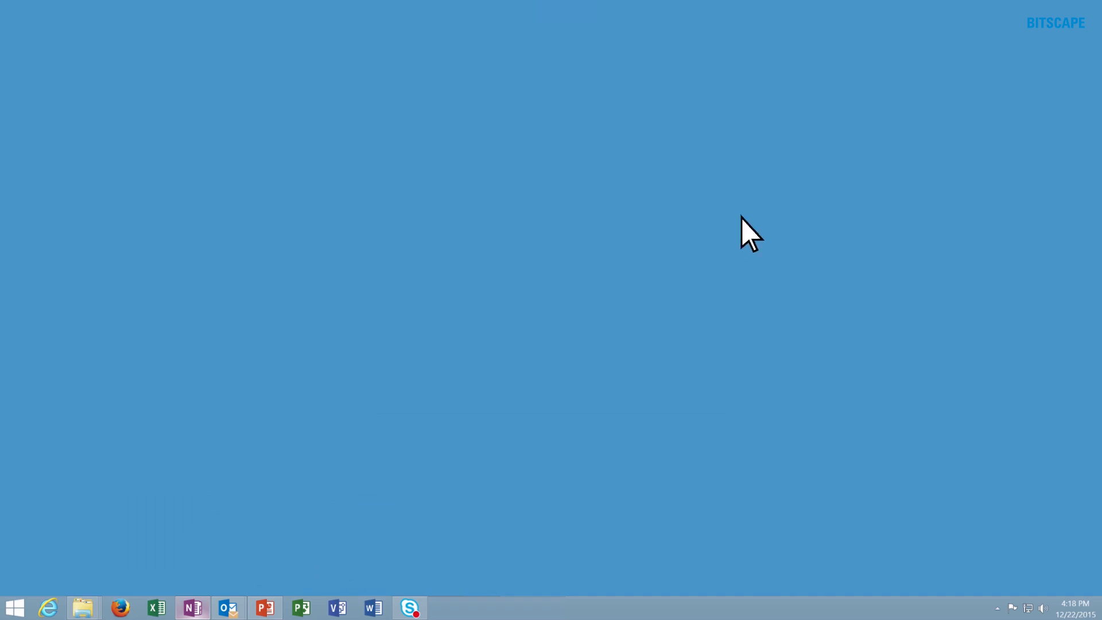
# Step: In OneNote, add a 'Link to meeting recording:' note with the recording link on the Presentation Review page
pyautogui.click(191, 607)
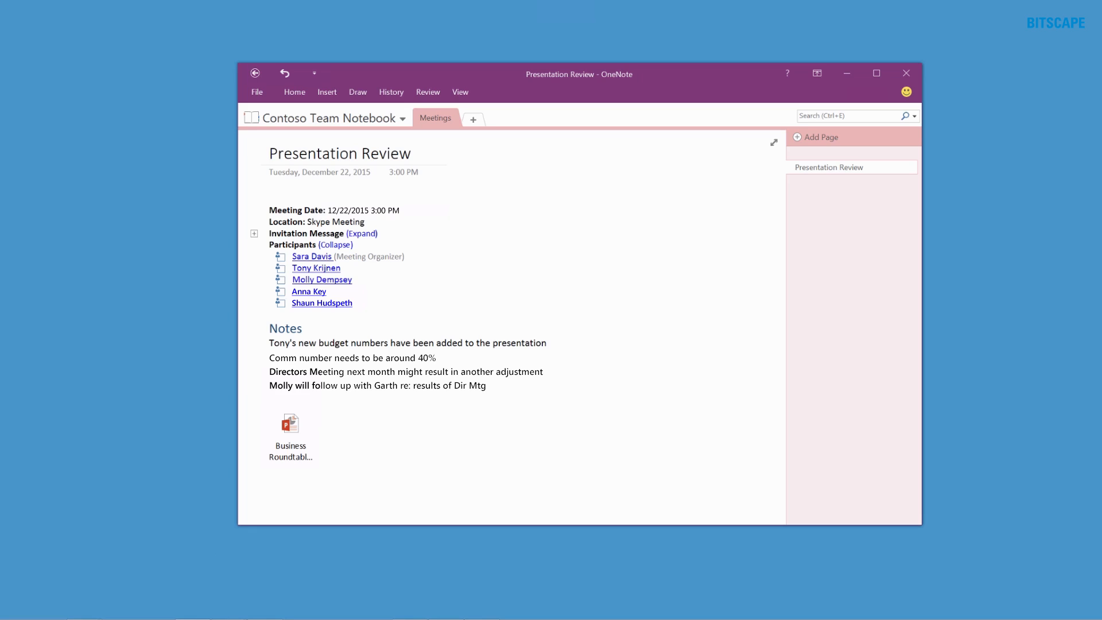
pyautogui.click(609, 438)
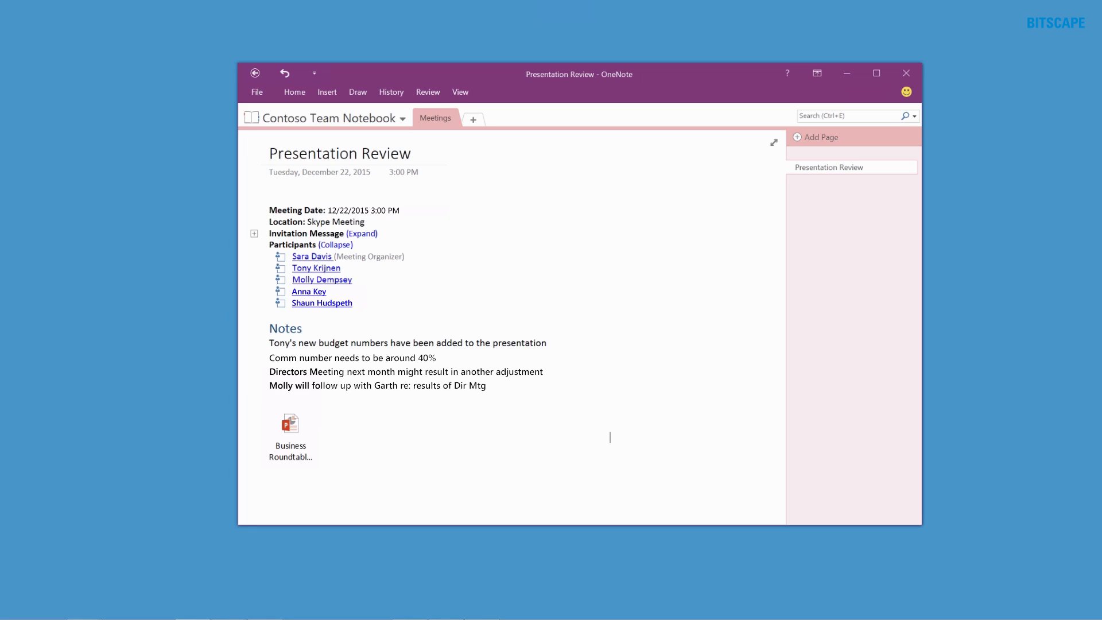
pyautogui.click(291, 428)
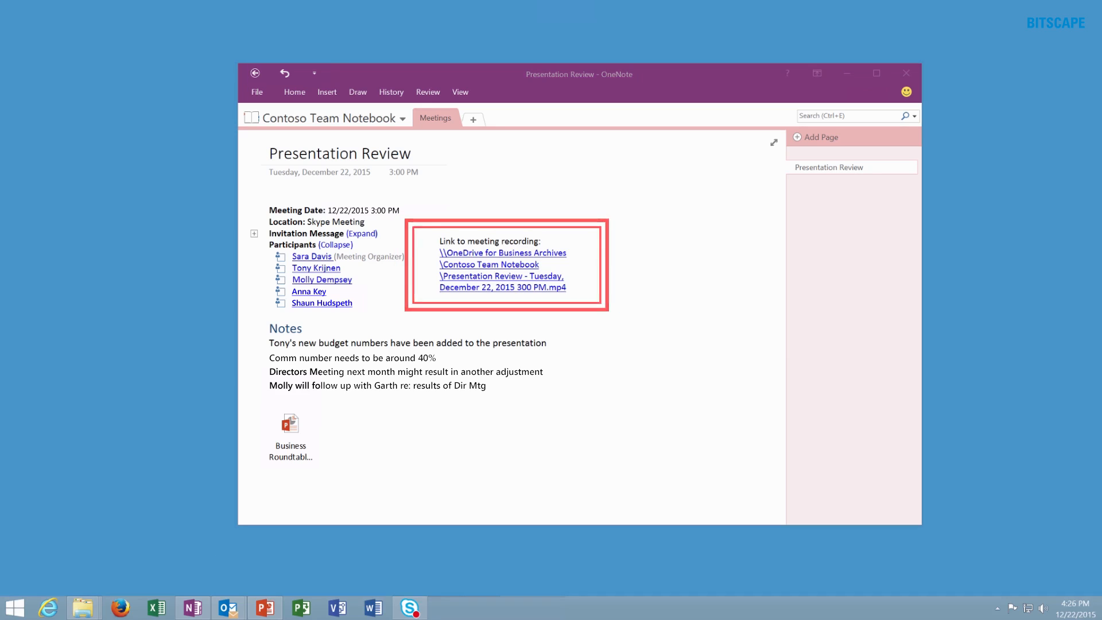
pyautogui.click(506, 265)
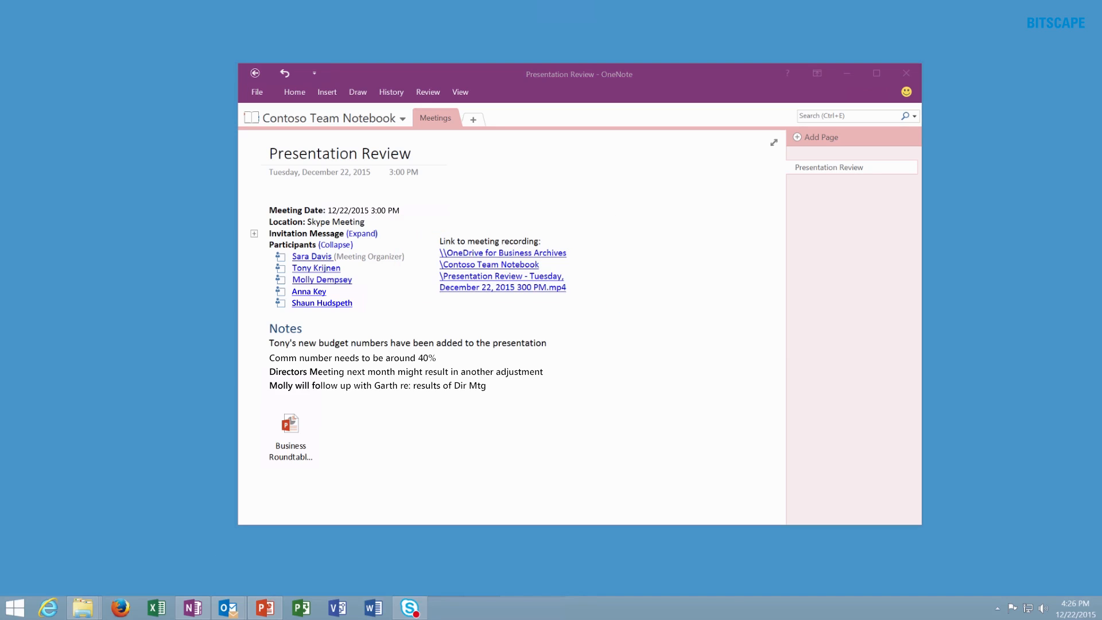